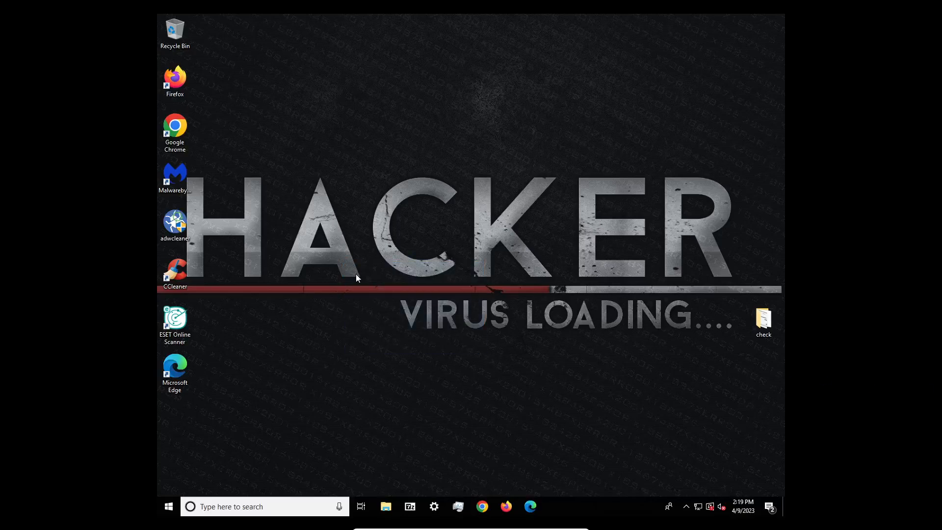
pyautogui.moveTo(393, 293)
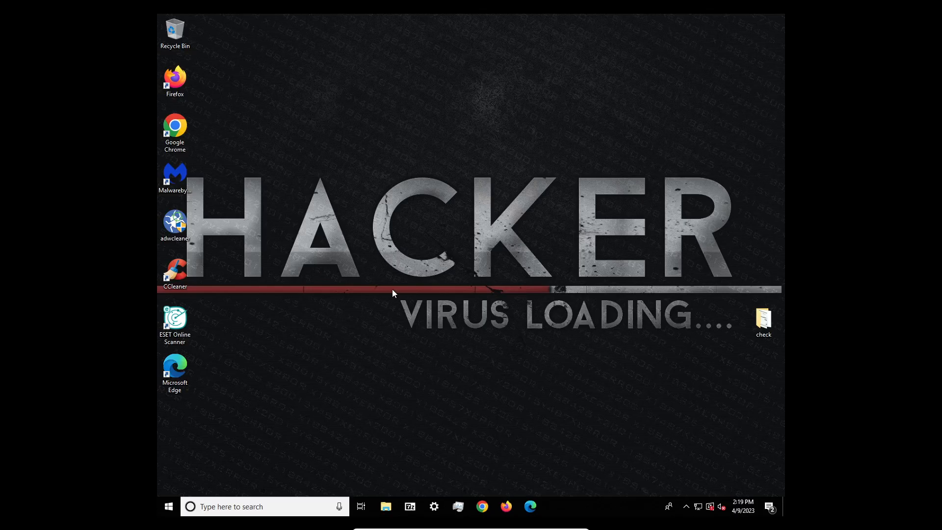
# - Launch CCleaner from its desktop shortcut, reaching the Welcome back notice for version 6.10.10347
pyautogui.click(175, 272)
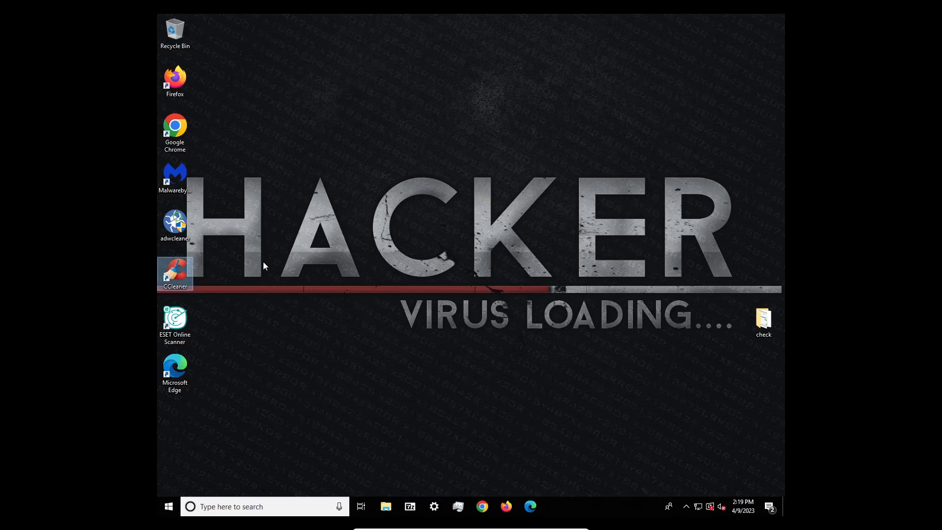
pyautogui.doubleClick(175, 274)
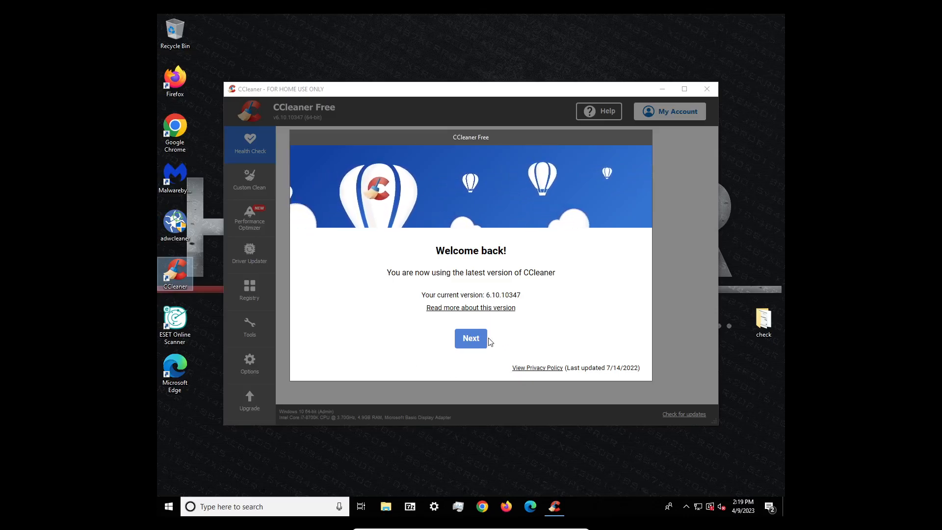
# - Move past the welcome notice to the Free vs Professional vs Professional Plus offer
pyautogui.click(470, 337)
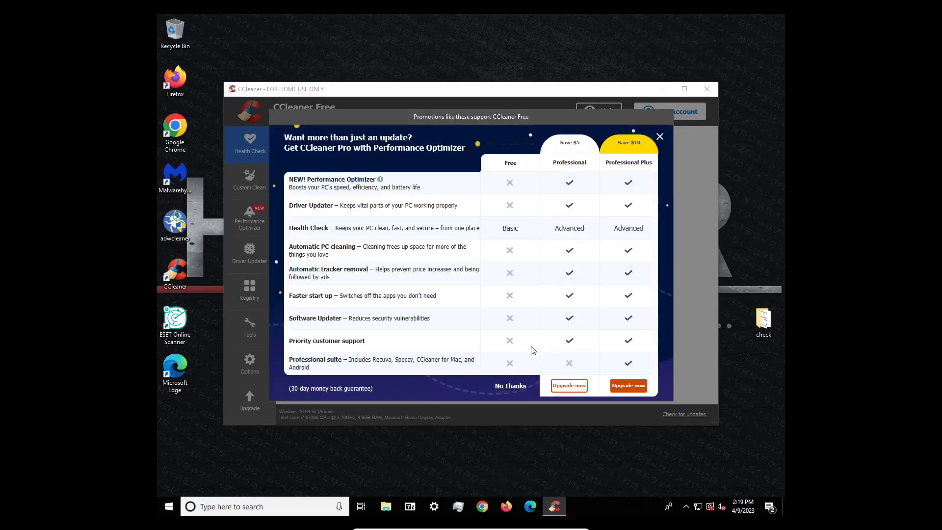
pyautogui.moveTo(656, 151)
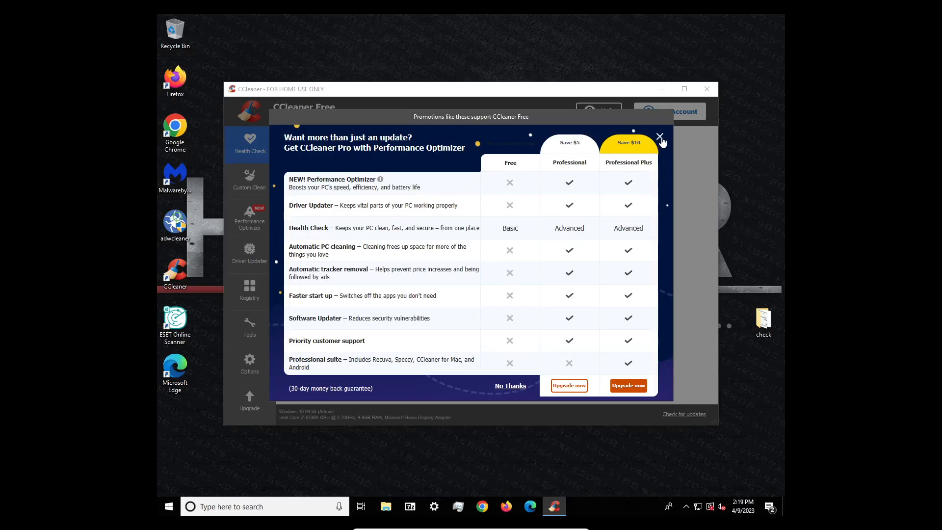
pyautogui.moveTo(689, 154)
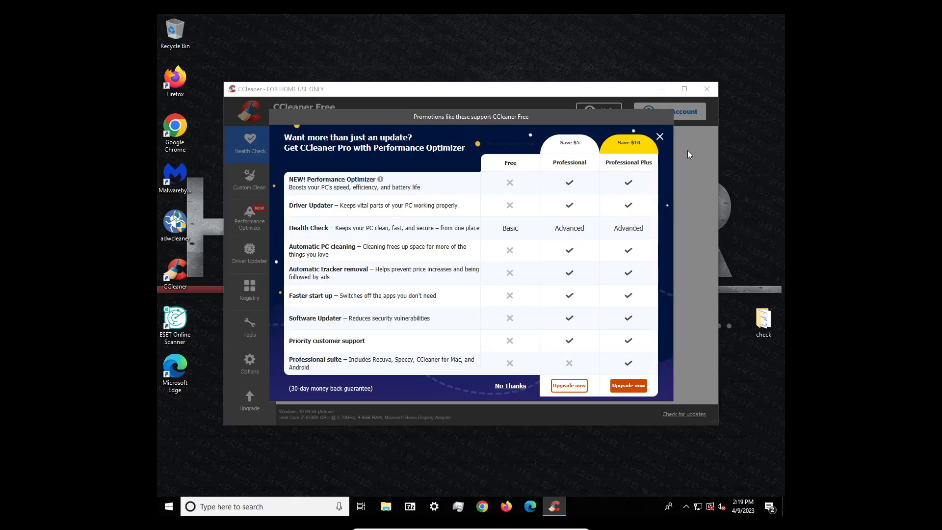
pyautogui.moveTo(375, 192)
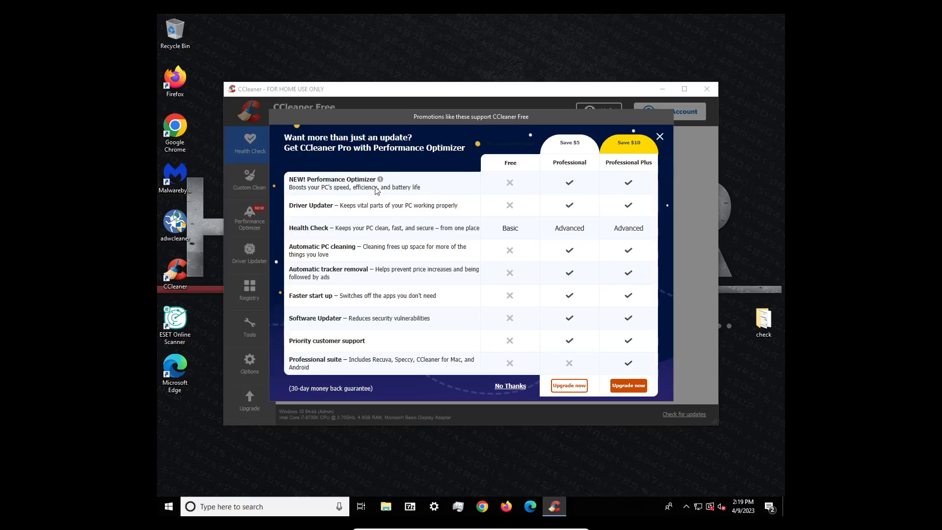
pyautogui.moveTo(631, 140)
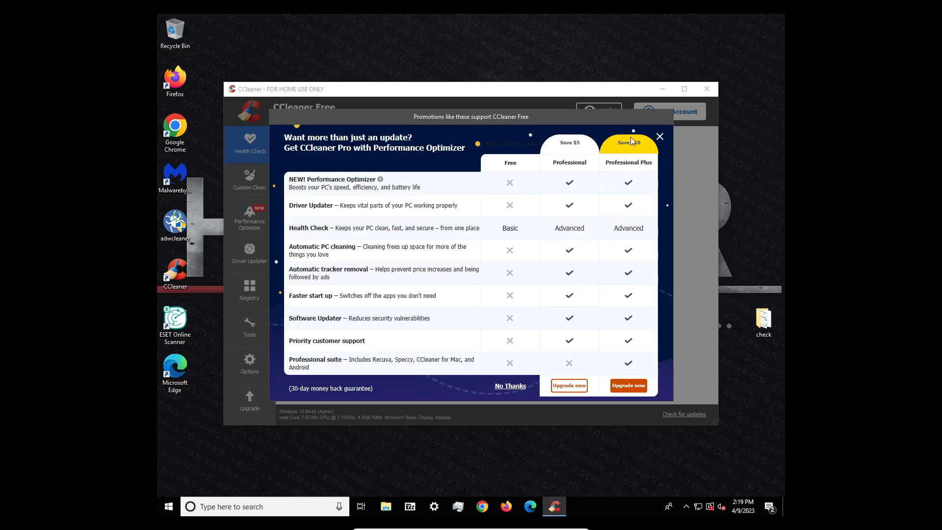
pyautogui.moveTo(514, 248)
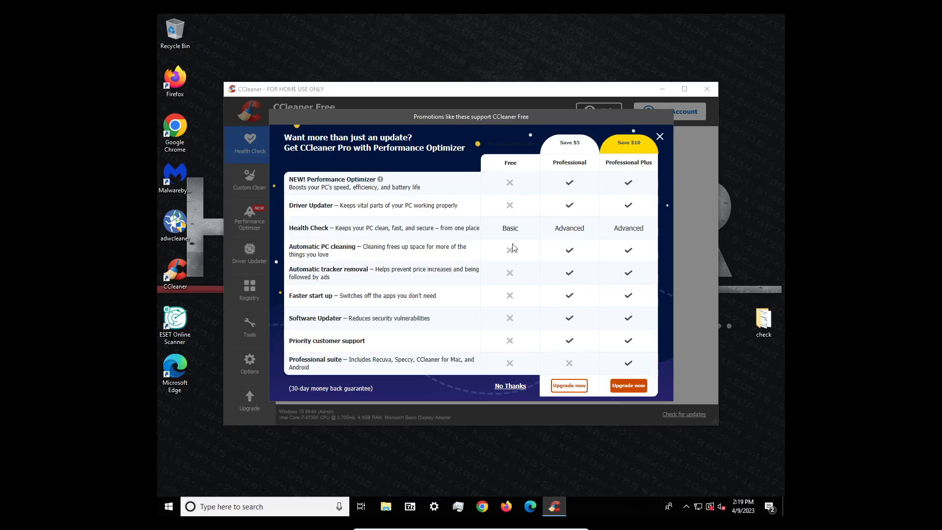
pyautogui.moveTo(418, 216)
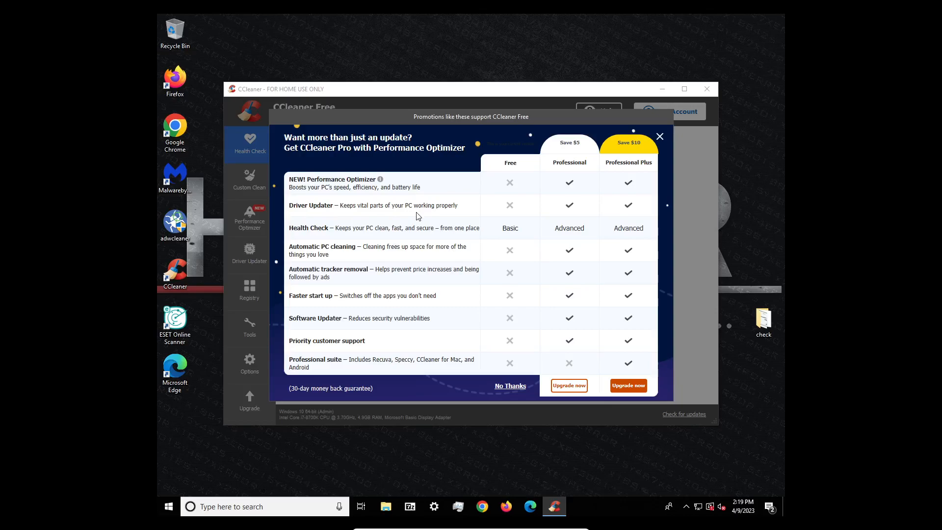
pyautogui.moveTo(336, 247)
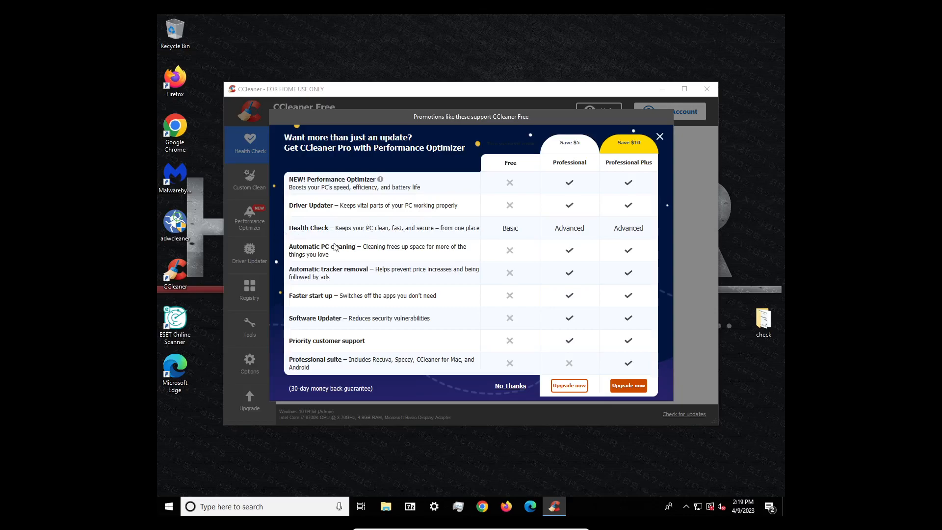
pyautogui.moveTo(336, 274)
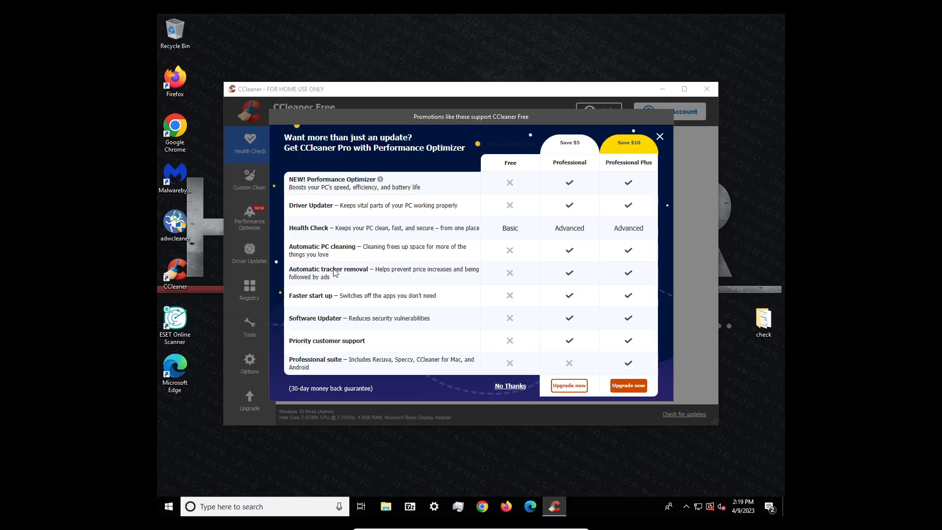
pyautogui.moveTo(319, 300)
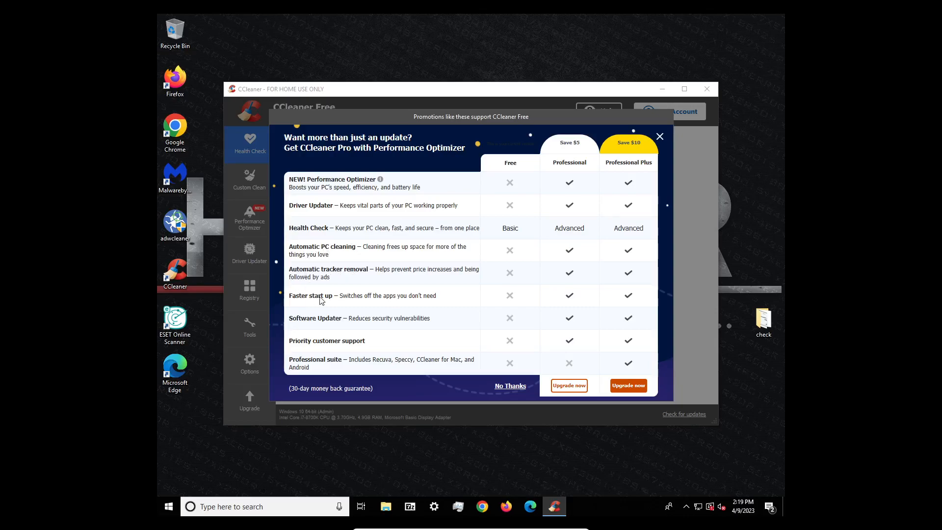
pyautogui.moveTo(363, 298)
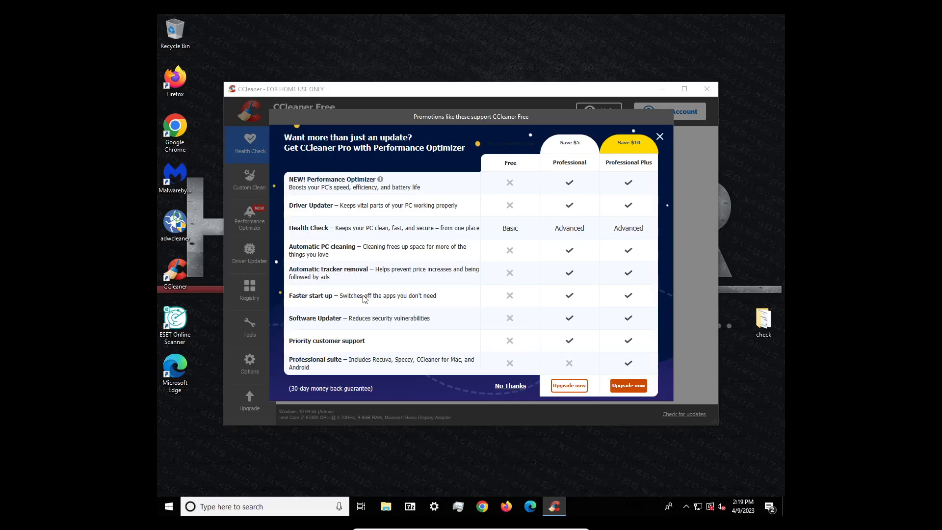
pyautogui.moveTo(335, 462)
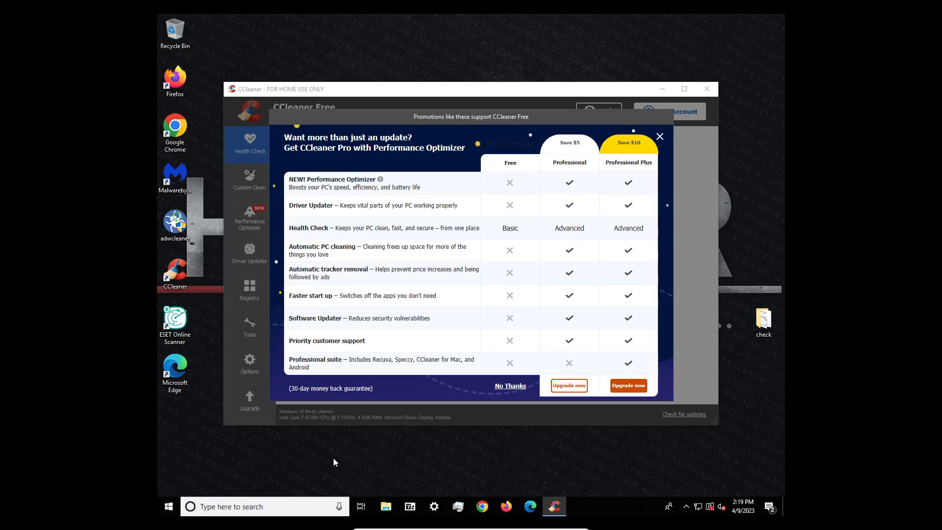
pyautogui.moveTo(377, 322)
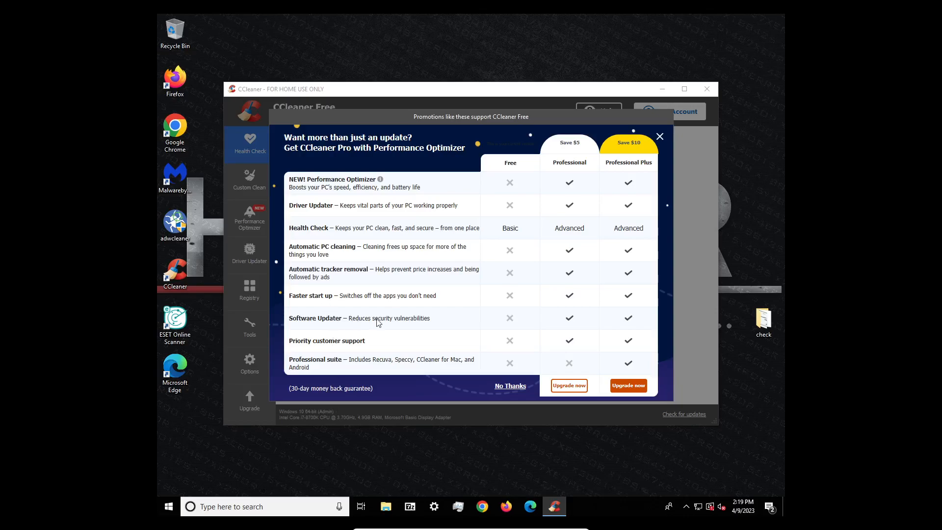
pyautogui.moveTo(373, 321)
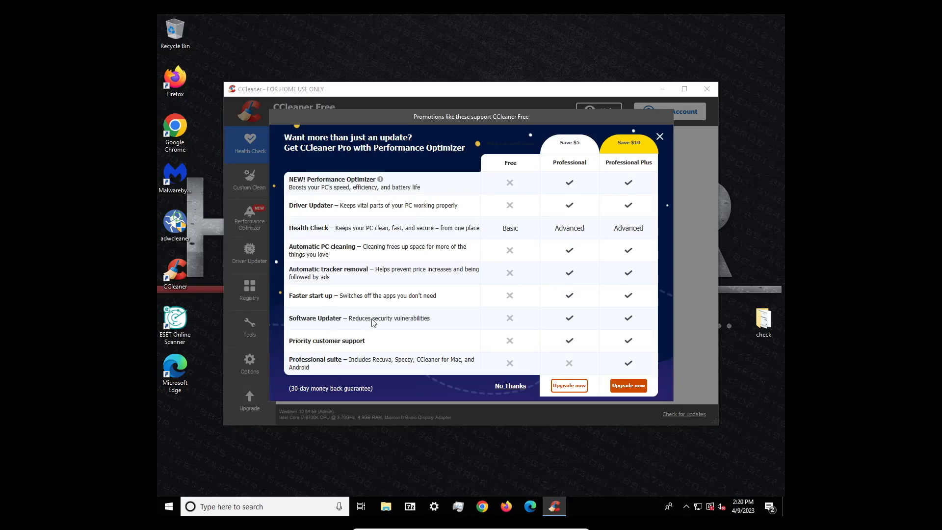
# - Dismiss the Pro offer and run Health Check, which finds 4581 trackers and 275 MB of junk
pyautogui.click(659, 136)
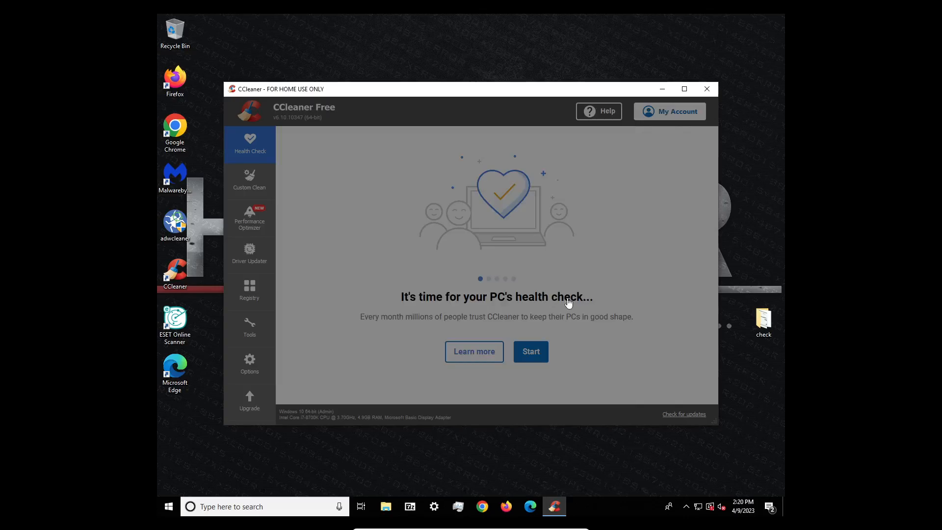
pyautogui.click(529, 351)
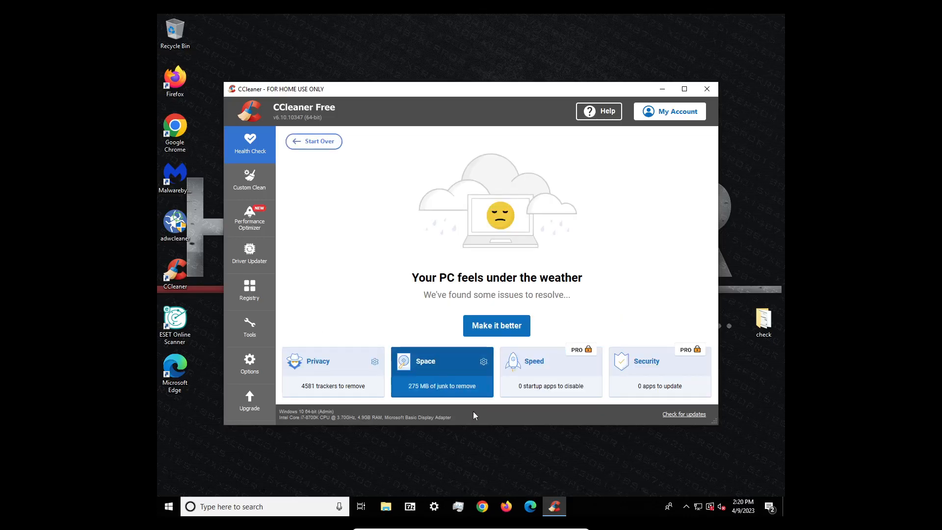
# - Review the Privacy cookies, history and temp internet files, then the Space temporary files list
pyautogui.click(332, 371)
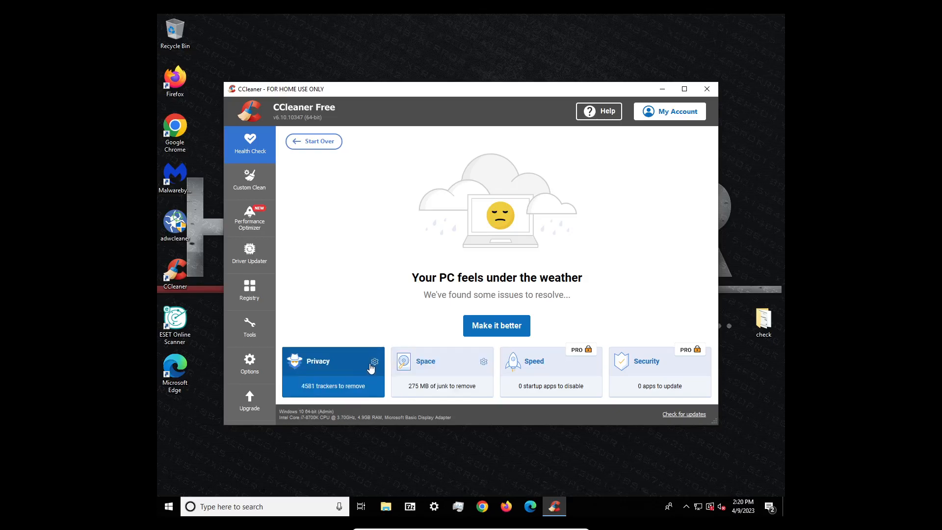
pyautogui.click(331, 371)
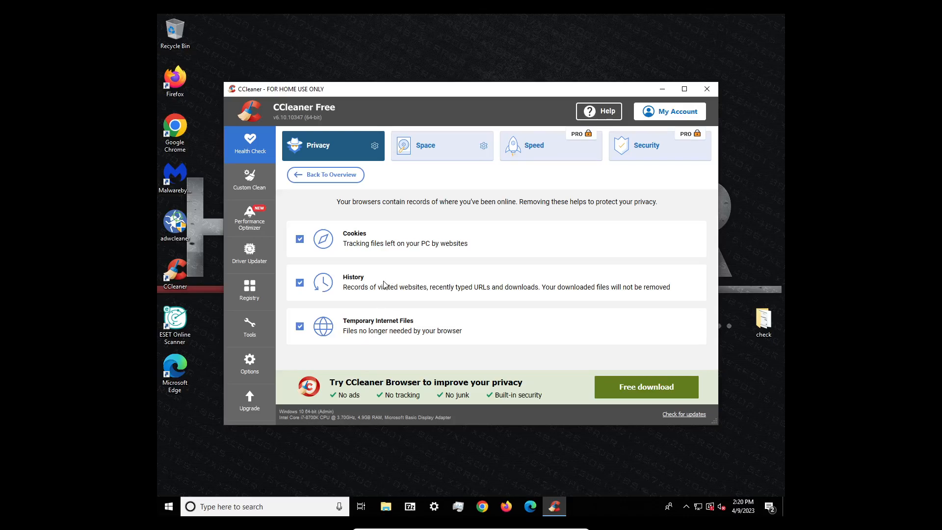
pyautogui.moveTo(421, 288)
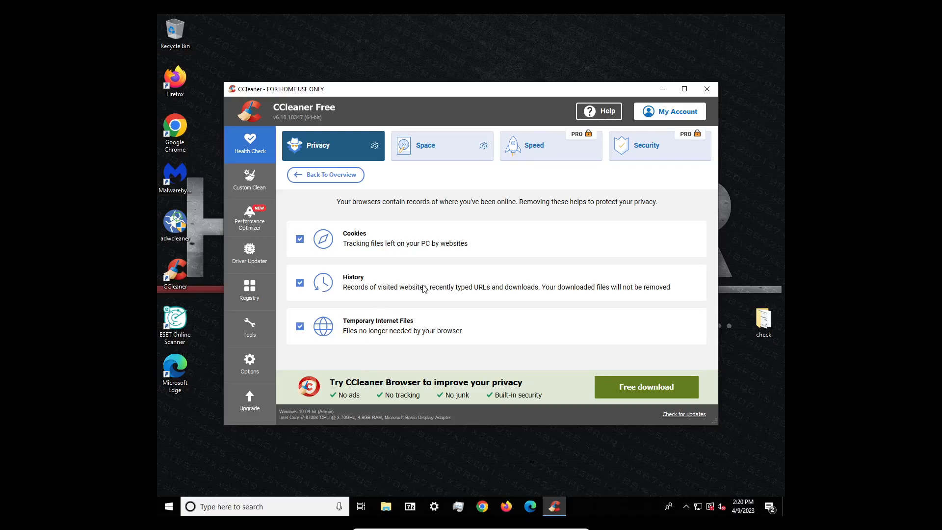
pyautogui.moveTo(388, 234)
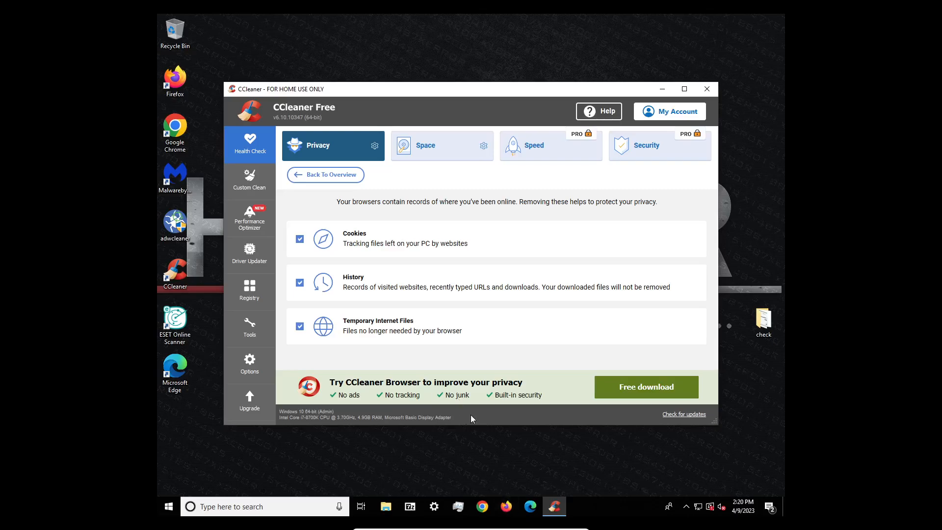
pyautogui.moveTo(570, 328)
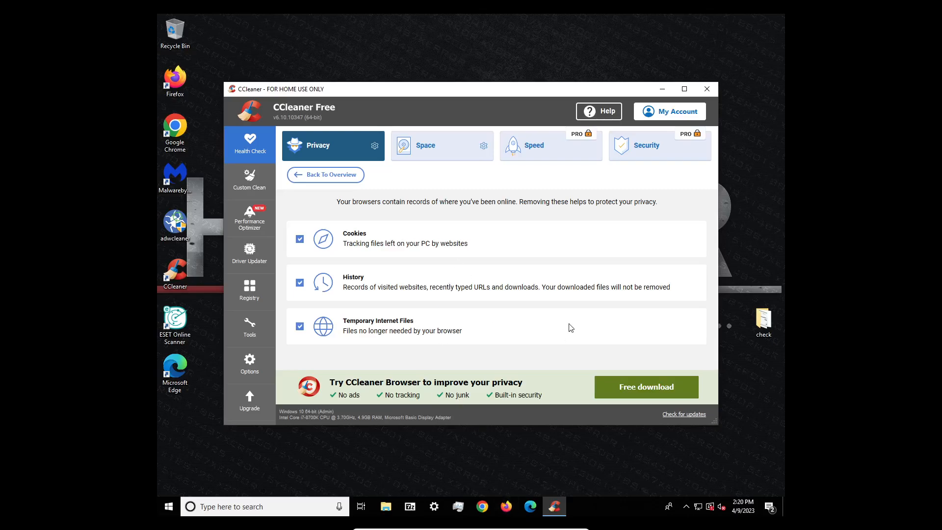
pyautogui.moveTo(277, 324)
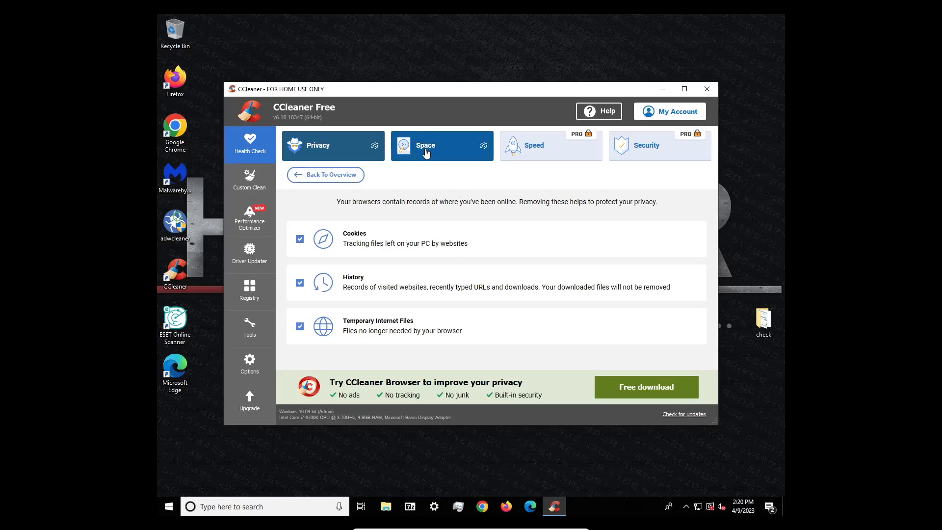
pyautogui.click(425, 145)
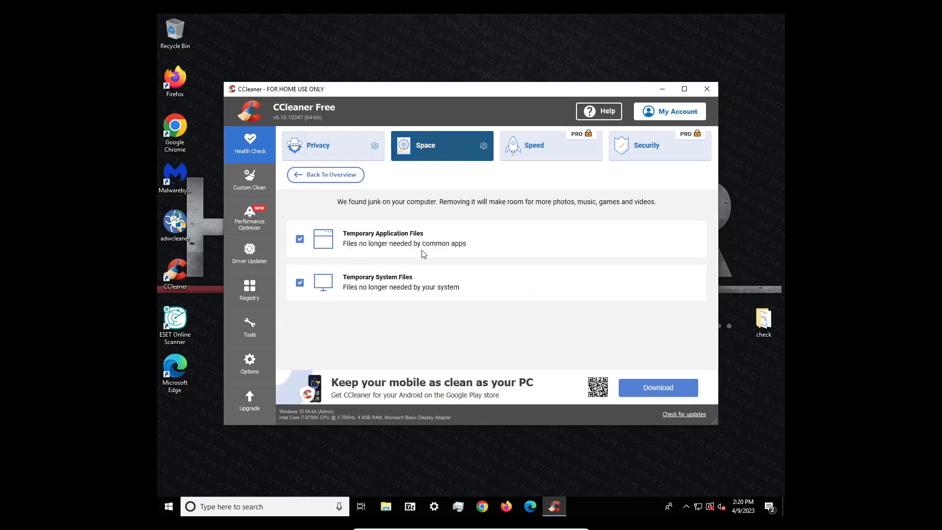
pyautogui.moveTo(552, 143)
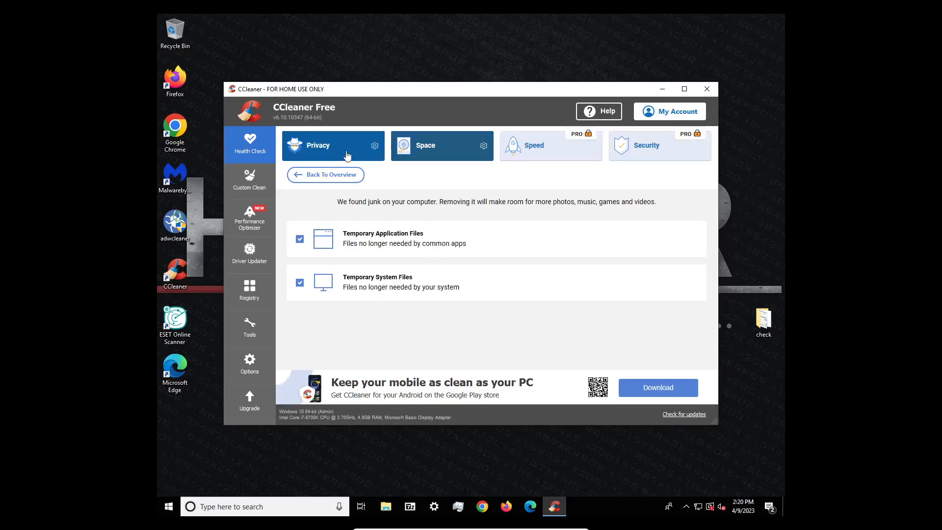
# - Return to overview and clean, removing 4599 trackers and 277 MB, then reach Driver Updater
pyautogui.click(324, 175)
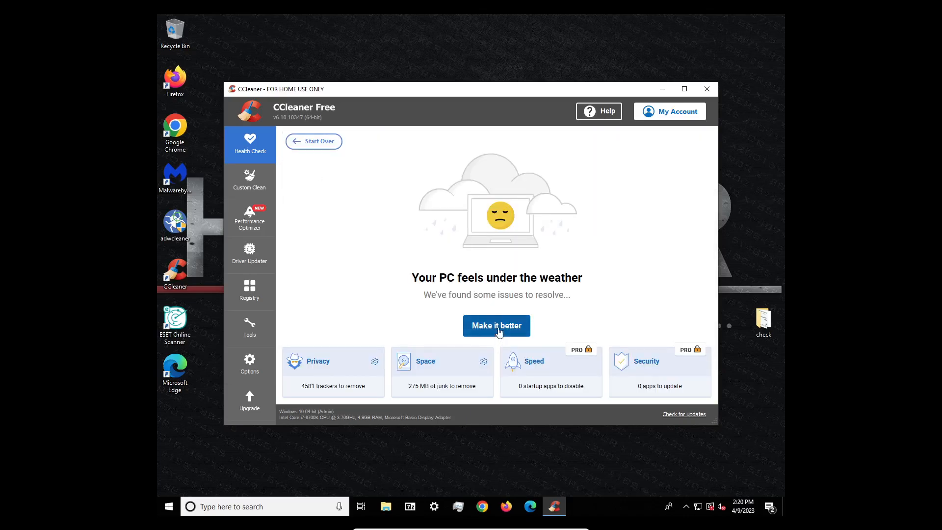
pyautogui.click(495, 324)
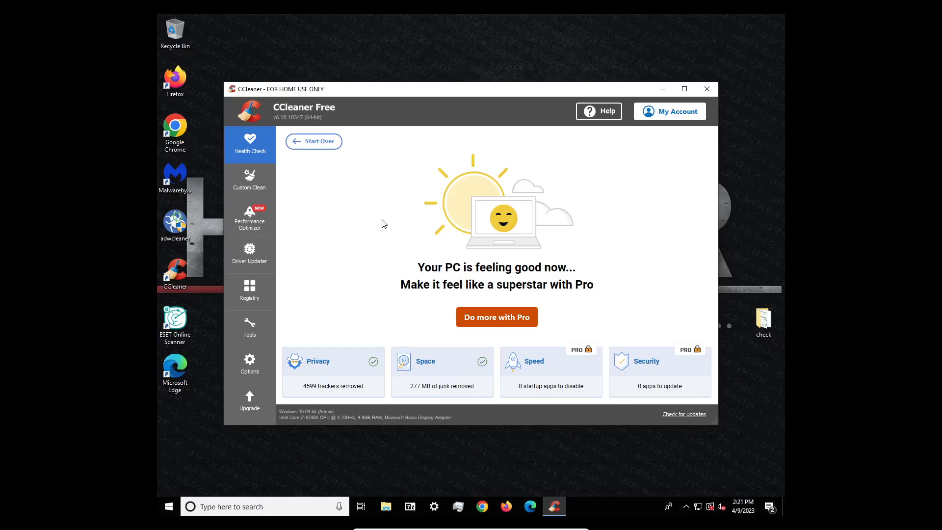
pyautogui.moveTo(447, 317)
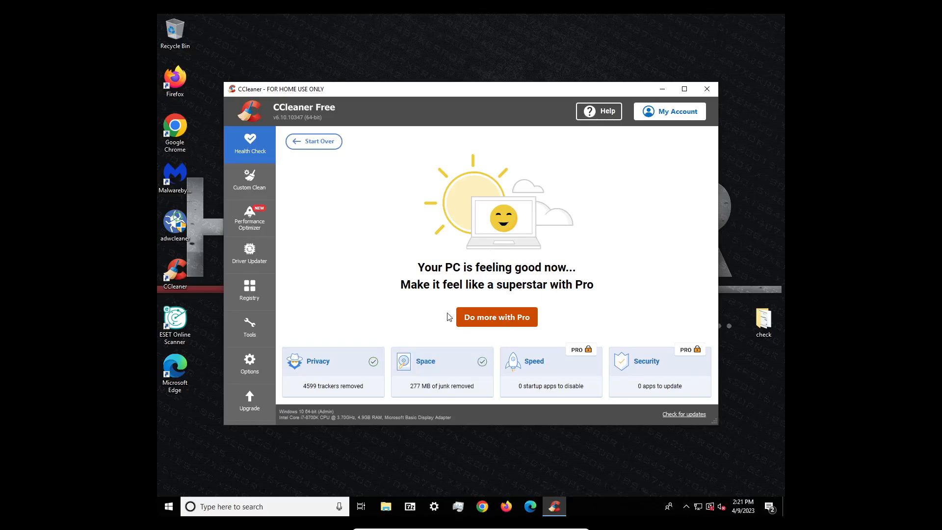
pyautogui.click(249, 254)
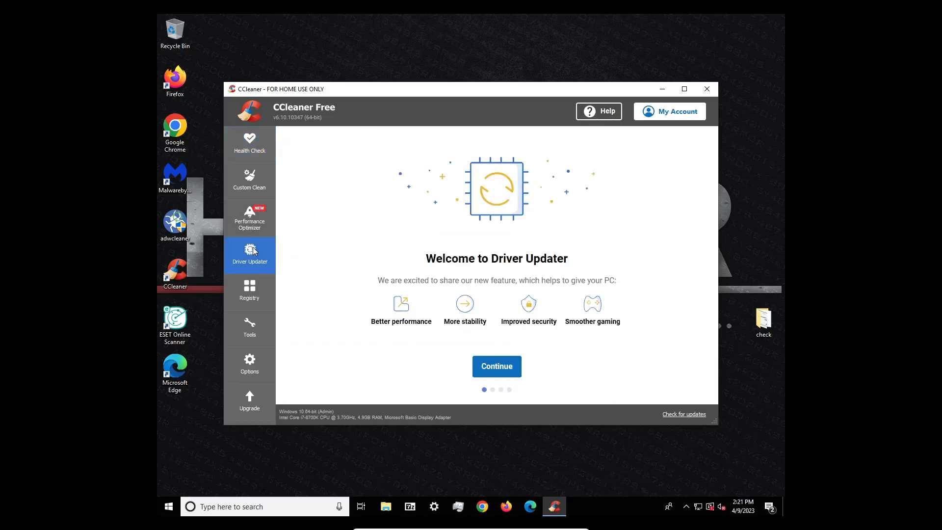
pyautogui.moveTo(527, 314)
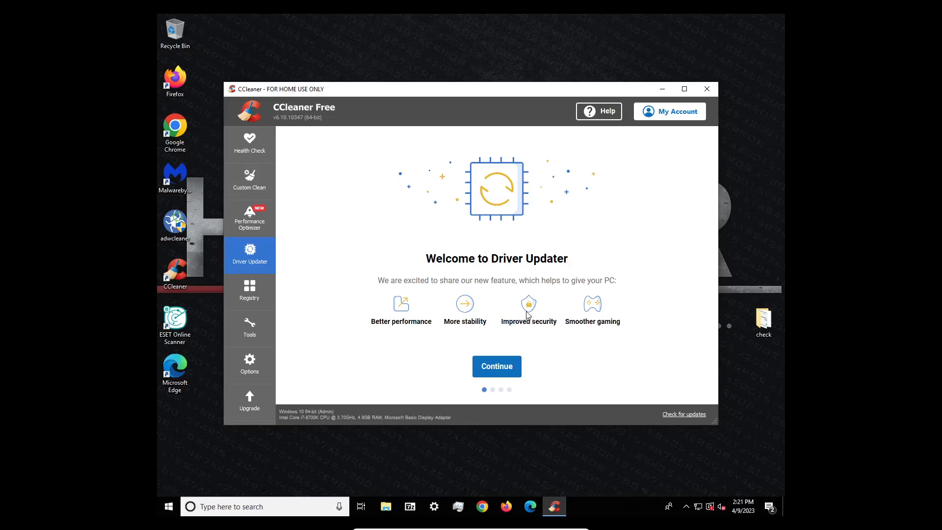
pyautogui.moveTo(599, 95)
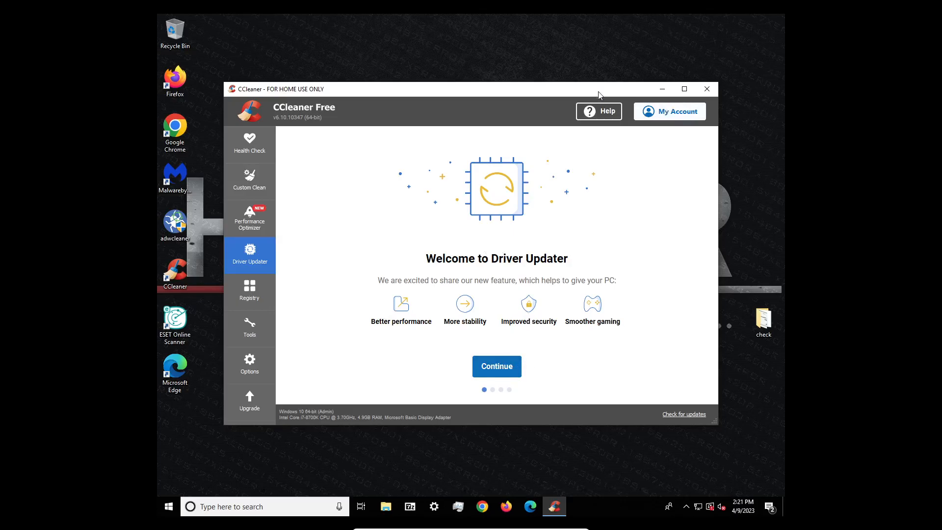